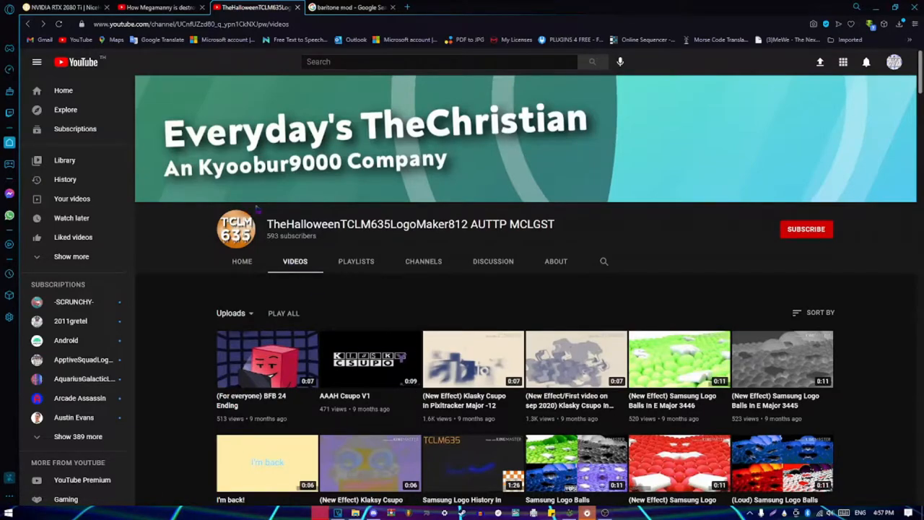
mouse_move(266, 238)
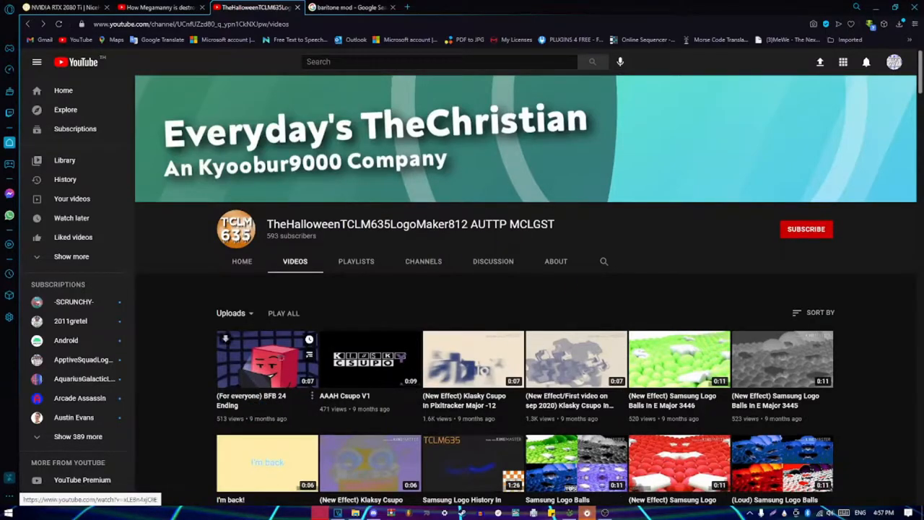
Bring up the notifications list from the bell while on the channel's Videos page.
scroll(down, 3)
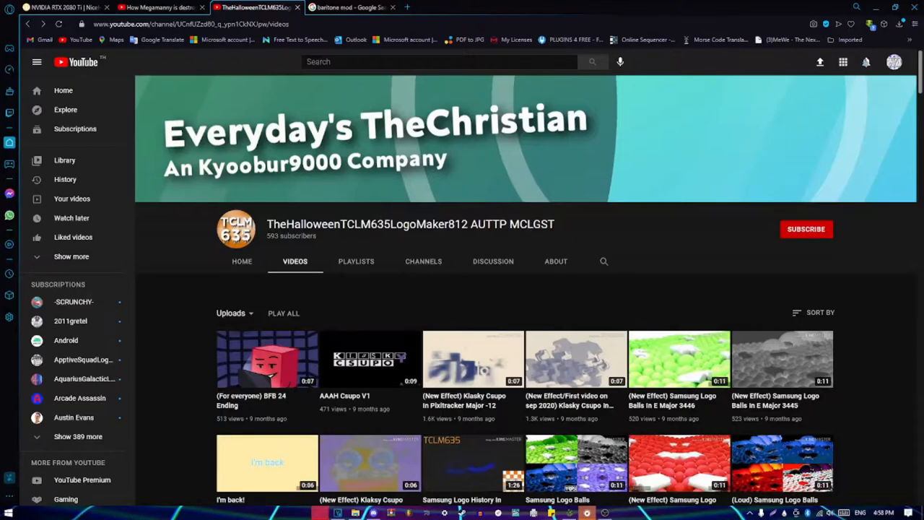
click(866, 61)
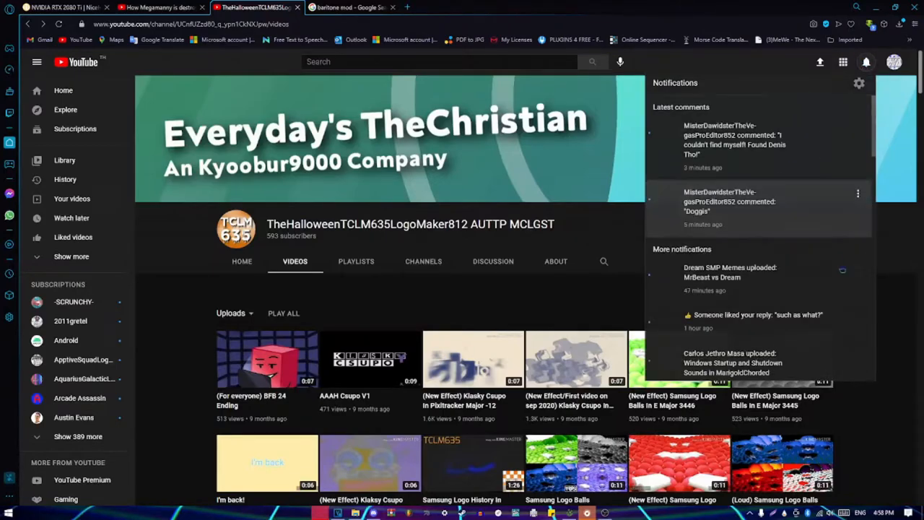
Go to your own channel, TheEthrealSentioVideoEditor791, from the account menu.
scroll(down, 3)
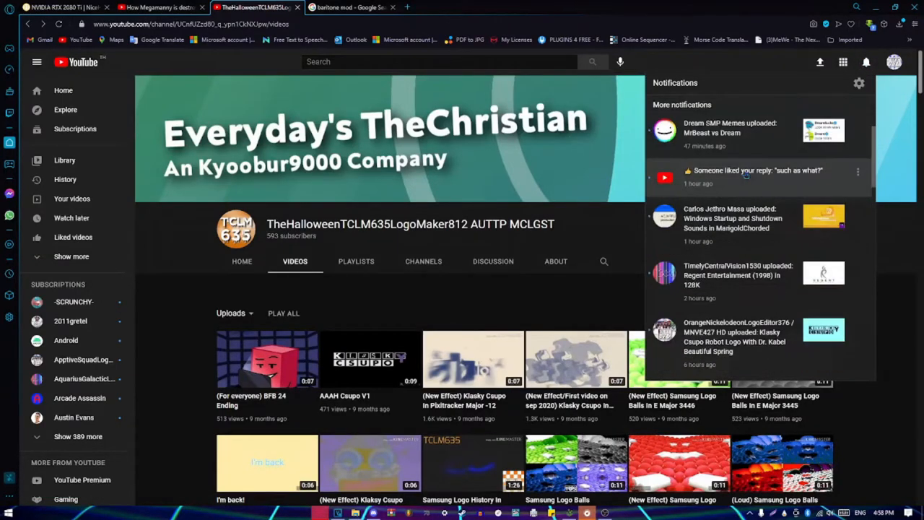
click(893, 61)
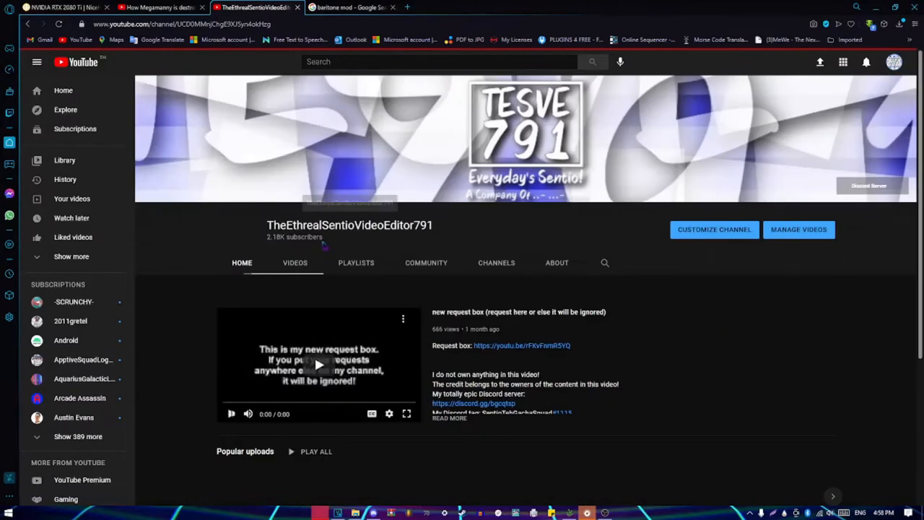
From your channel's Videos list, start watching 'Some random video I found on Discord #6'.
click(295, 263)
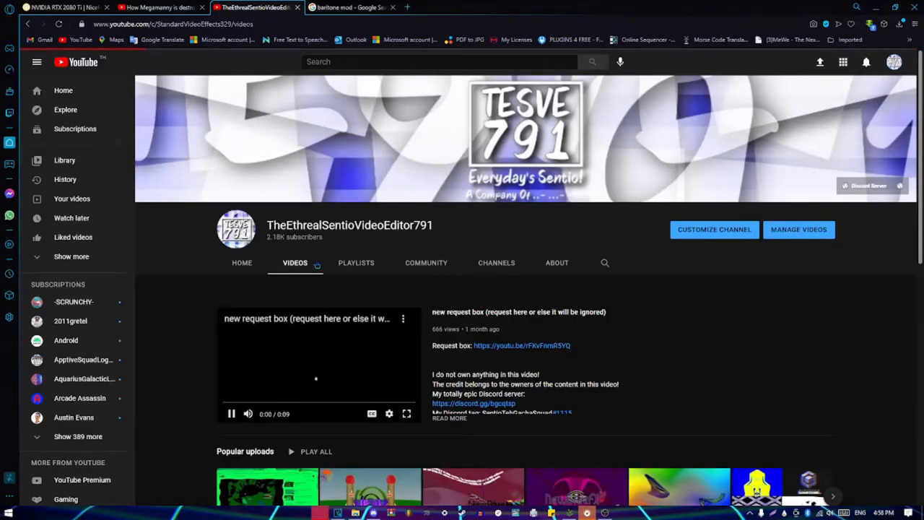
scroll(down, 3)
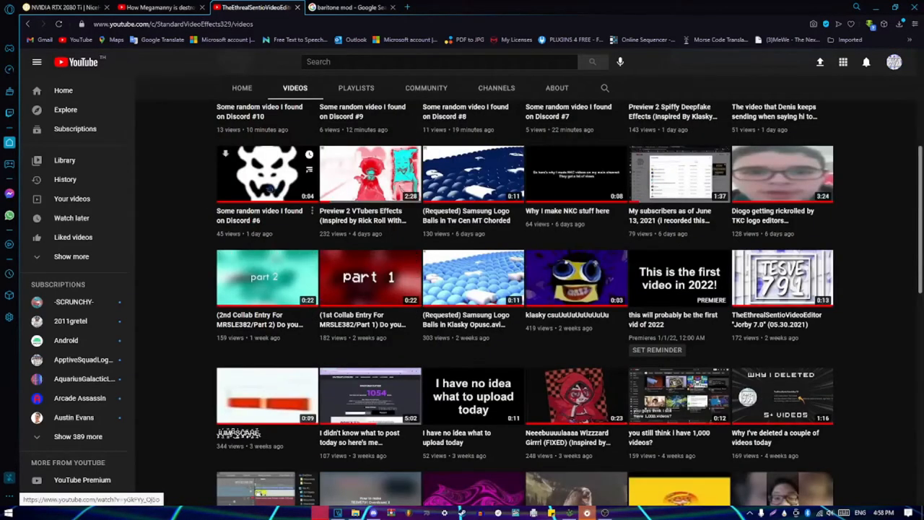
click(267, 173)
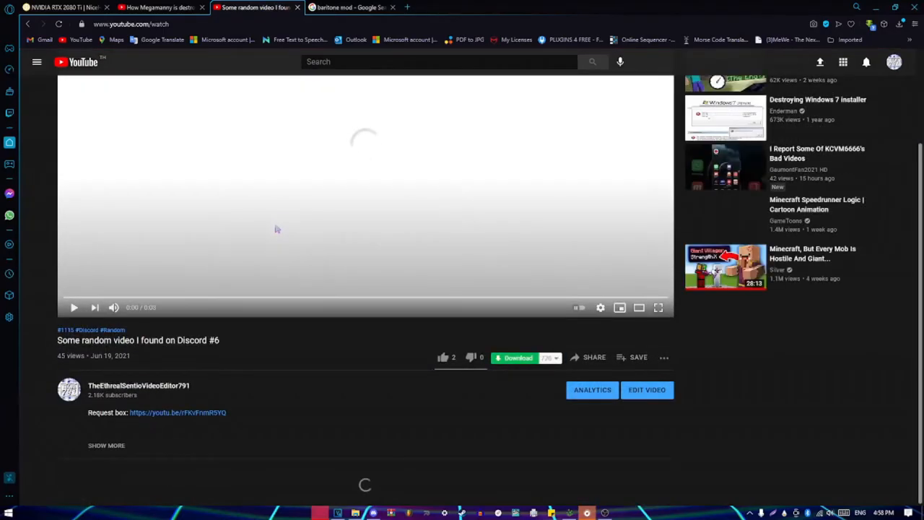